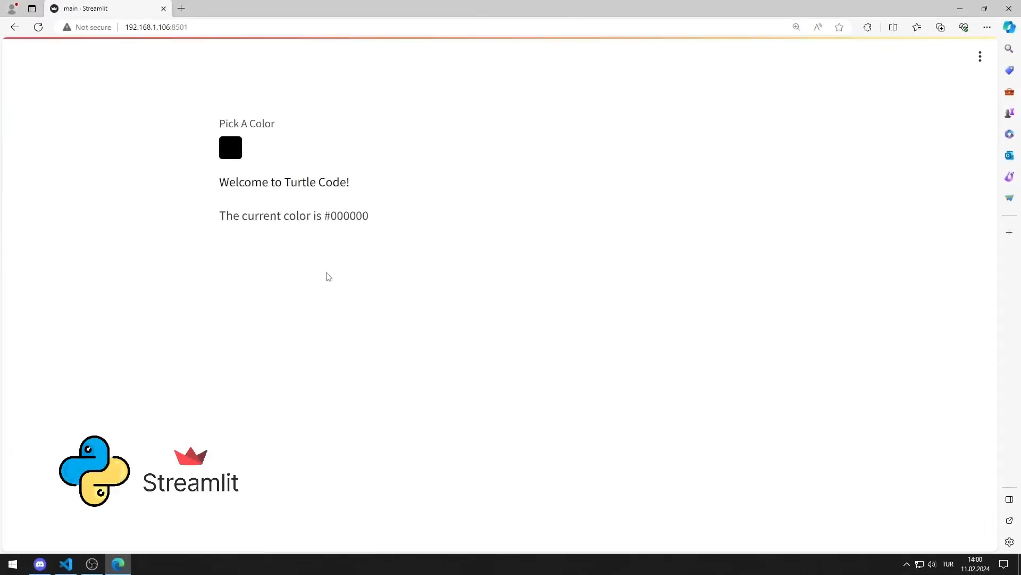
# - Try picked colours in the demo until the heading shows magenta #ec0ec1, then switch to VS Code
pyautogui.click(230, 148)
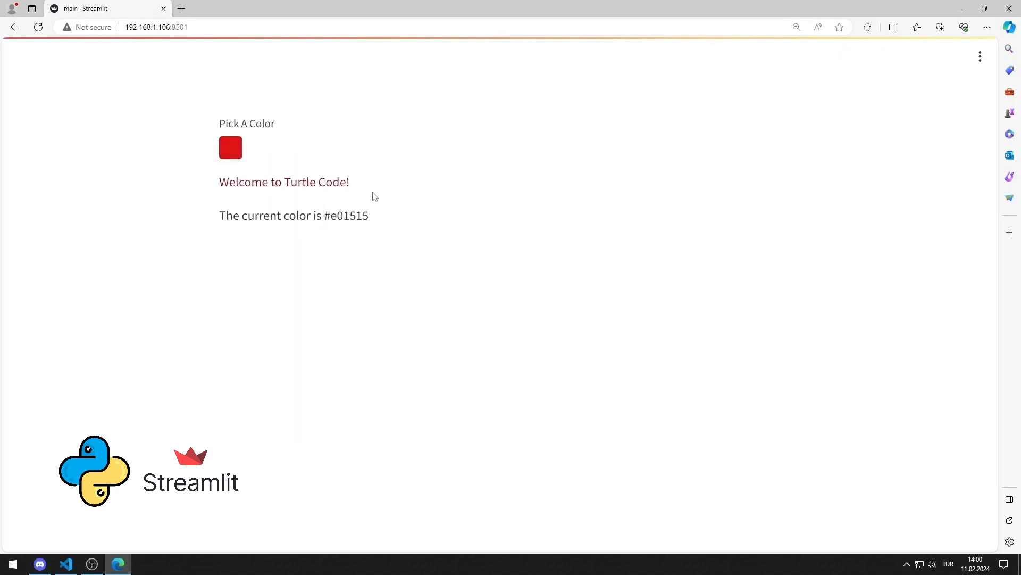
pyautogui.click(230, 148)
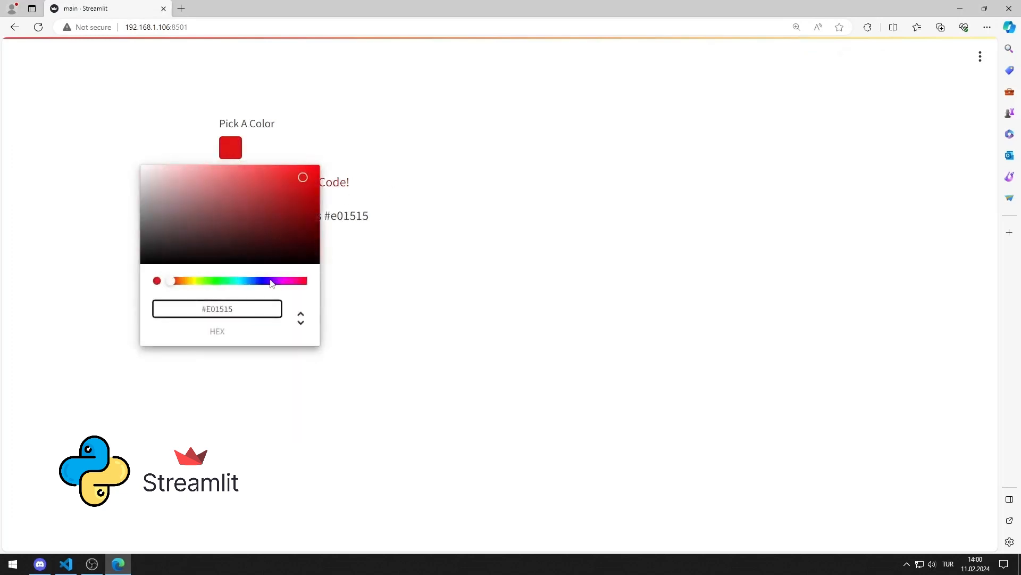
pyautogui.click(429, 209)
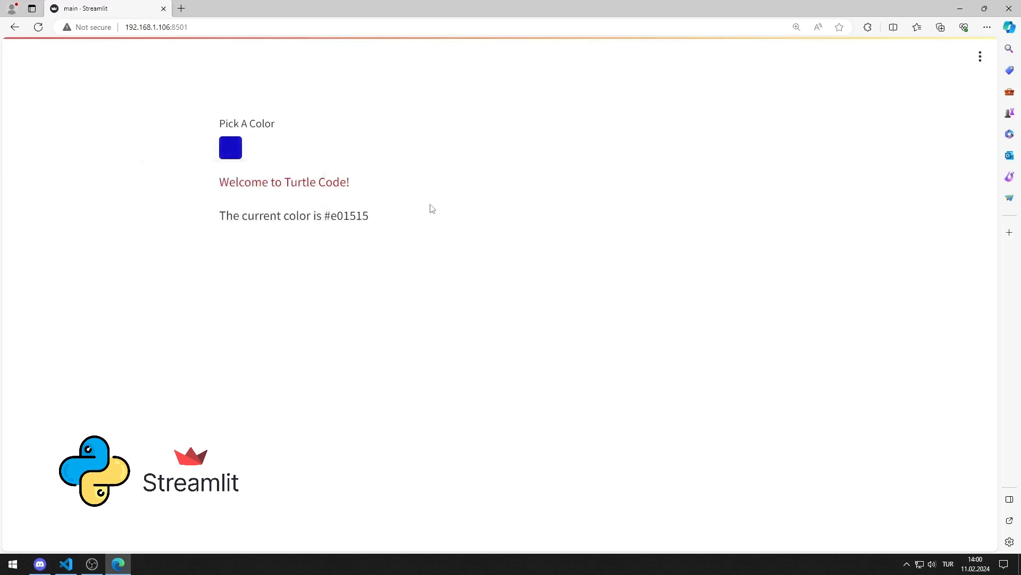
pyautogui.click(231, 148)
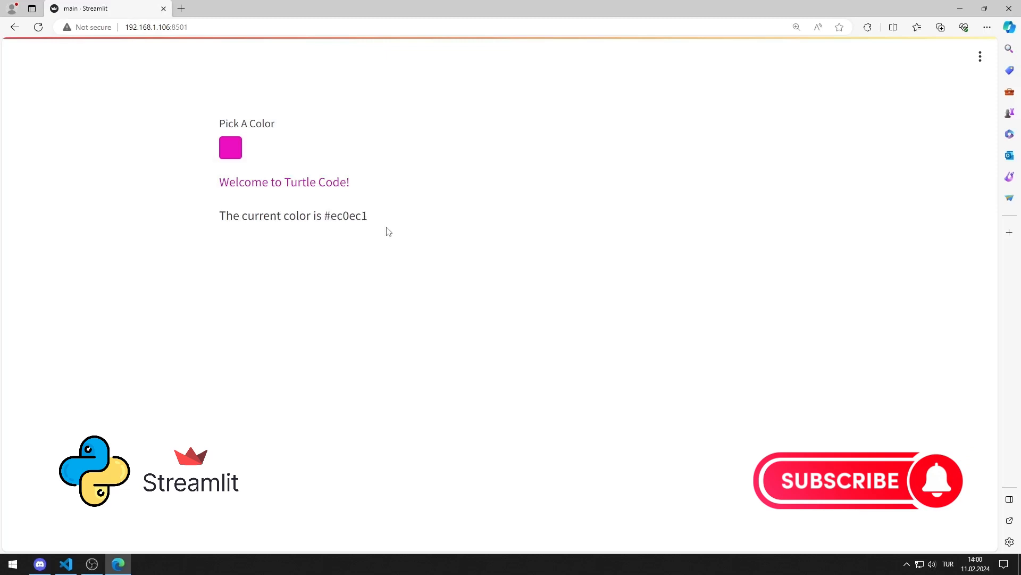
pyautogui.click(91, 564)
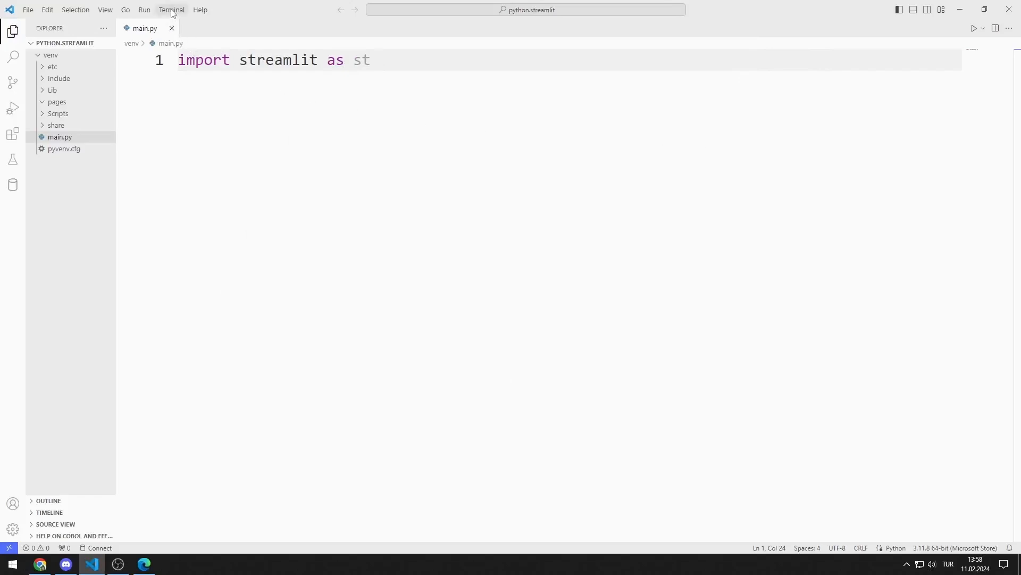
# - Start a cmd terminal and cd into the venv folder
pyautogui.click(172, 10)
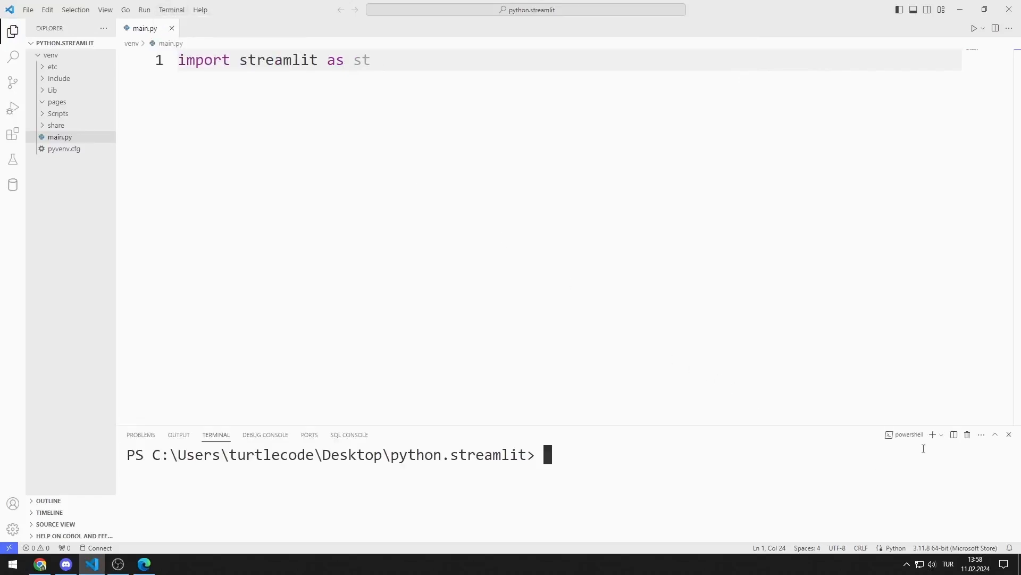
pyautogui.click(941, 434)
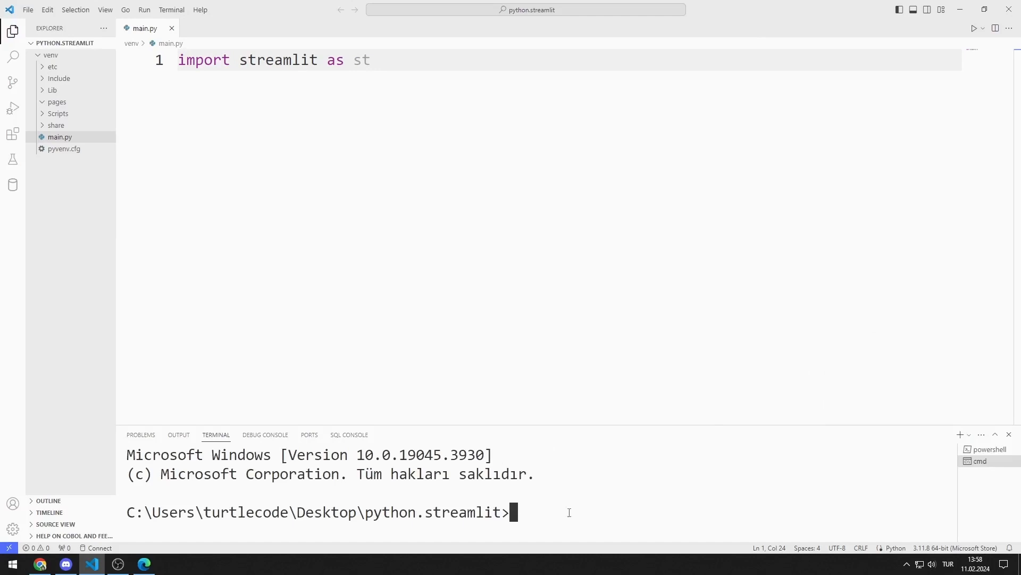
pyautogui.write('cd SC')
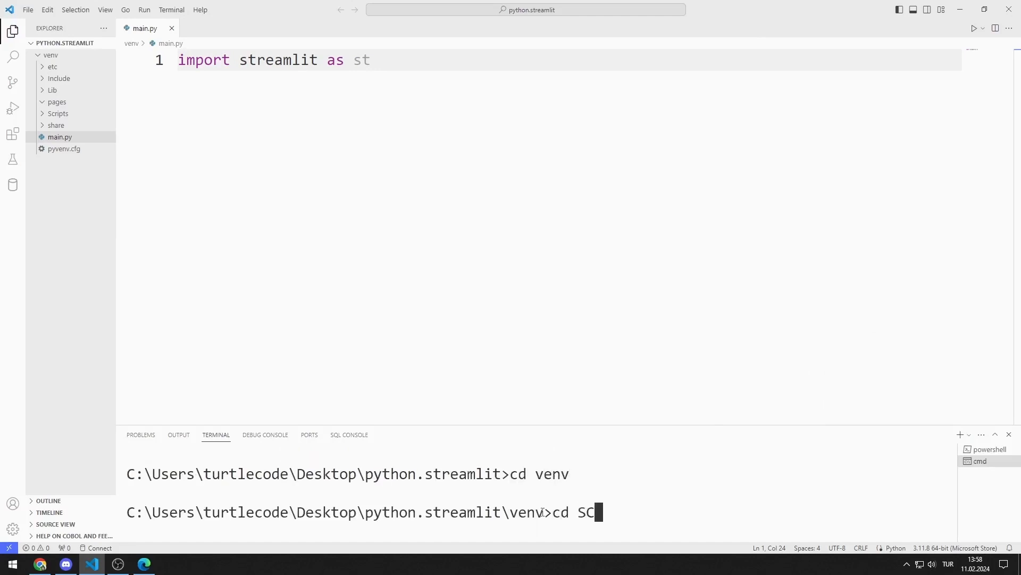
pyautogui.press('Return')
pyautogui.write('cd ..')
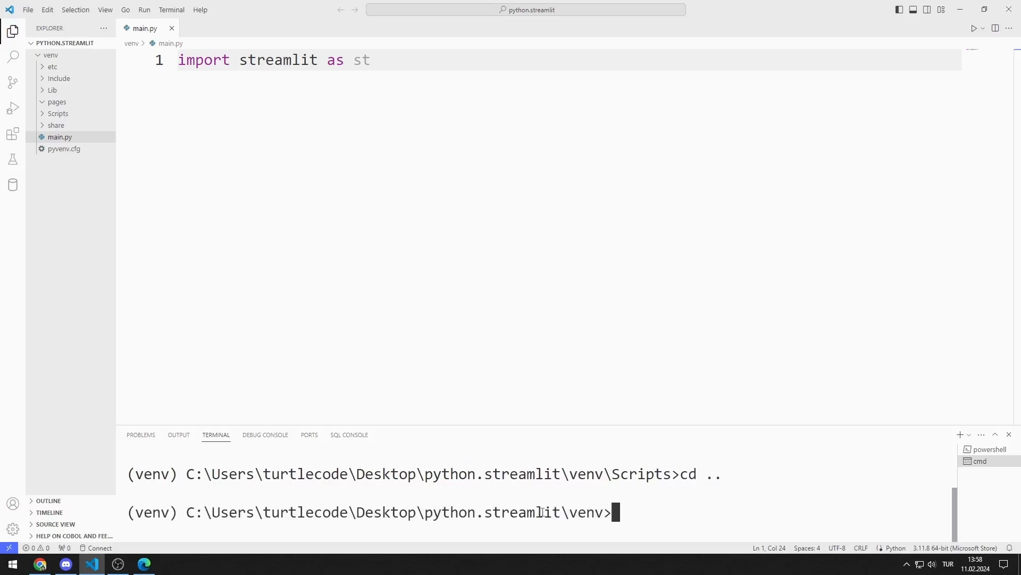
# - Launch the app with 'streamlit run main.py', serving at localhost:8501
pyautogui.write('streamlit')
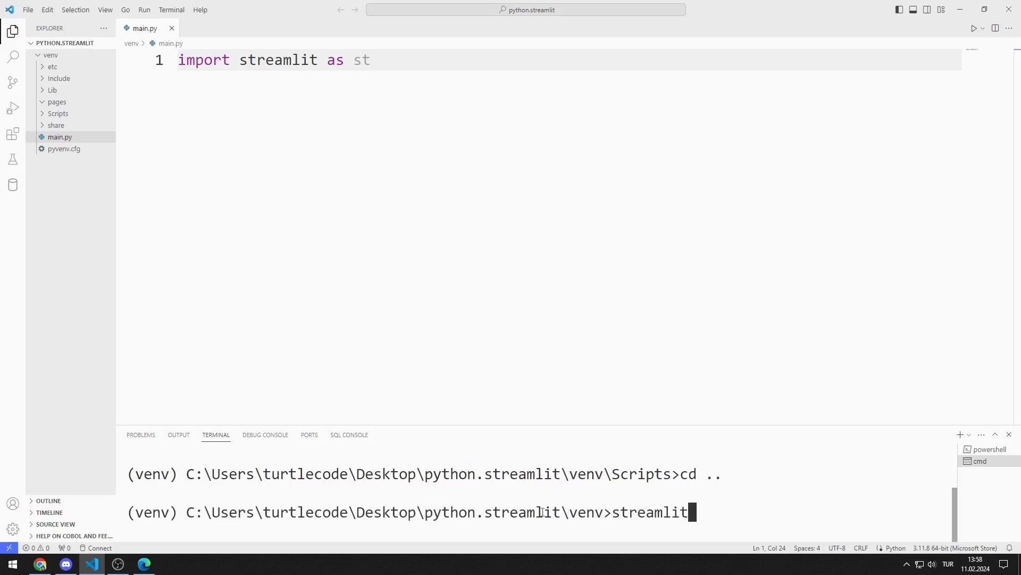
pyautogui.write('run main.py')
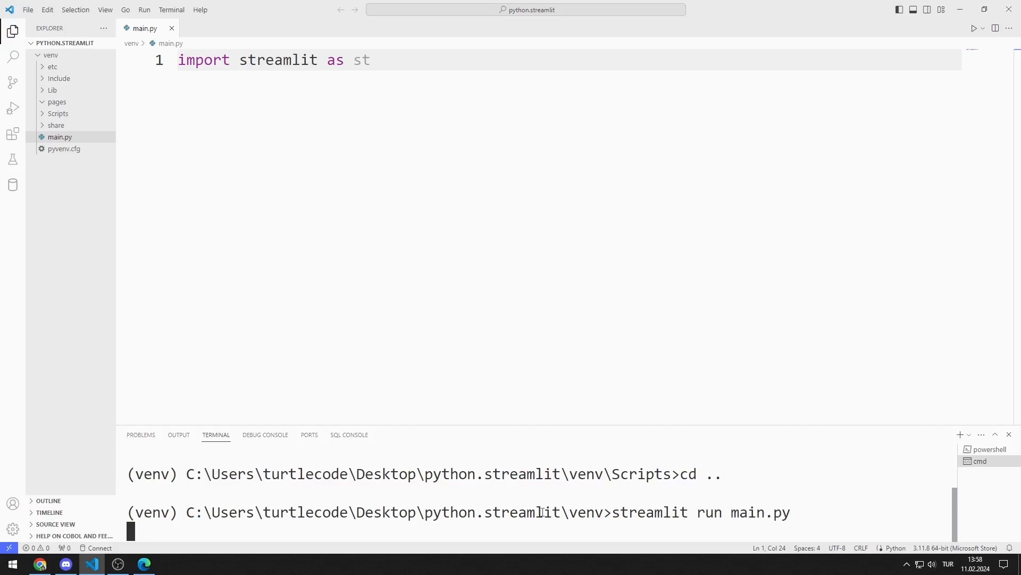
pyautogui.press('Return')
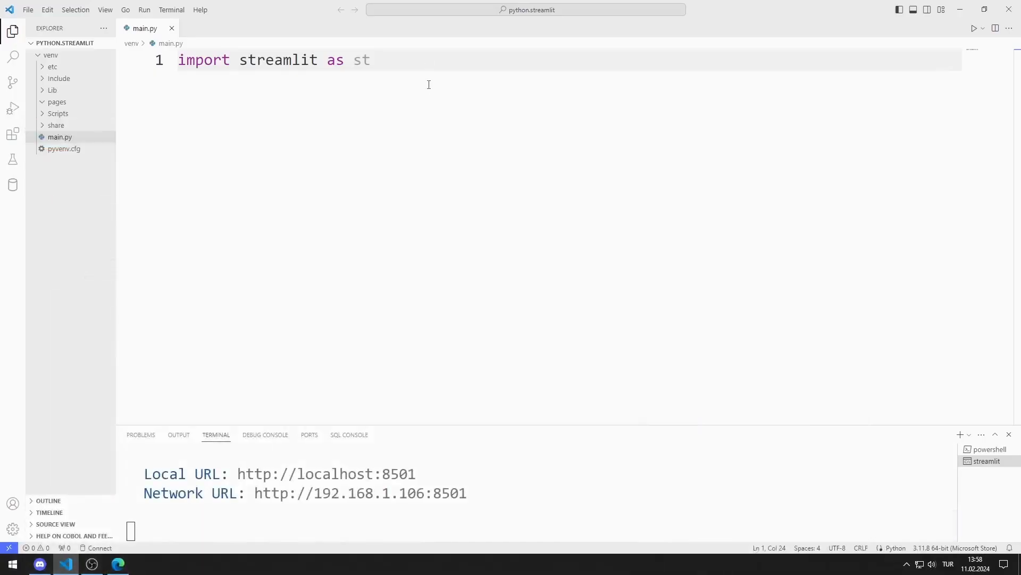
# - Write color = st.color_picker('Pick A Color', '#000000') on line 3 and switch to the browser
pyautogui.write('color =')
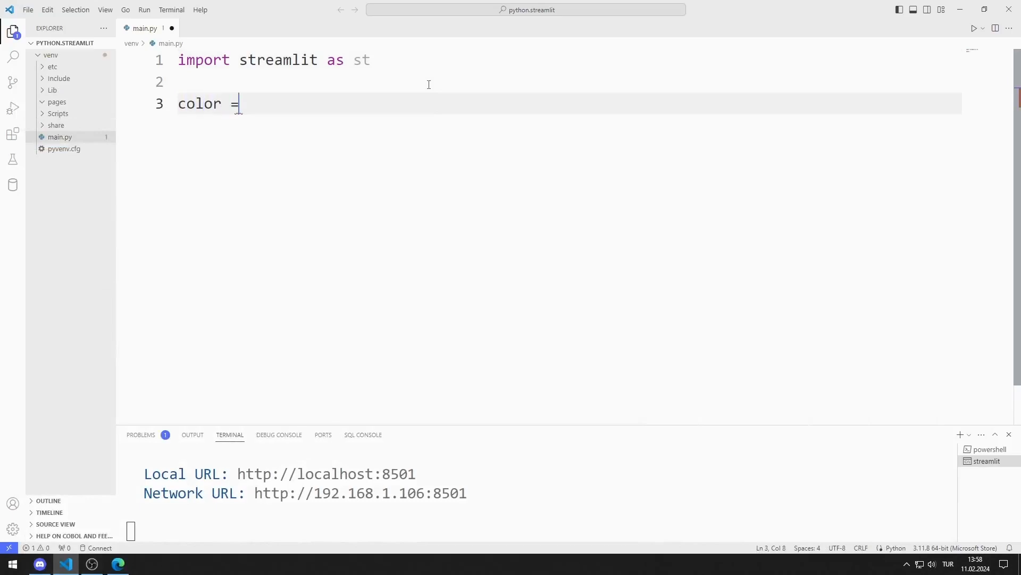
pyautogui.write('st.color_picker')
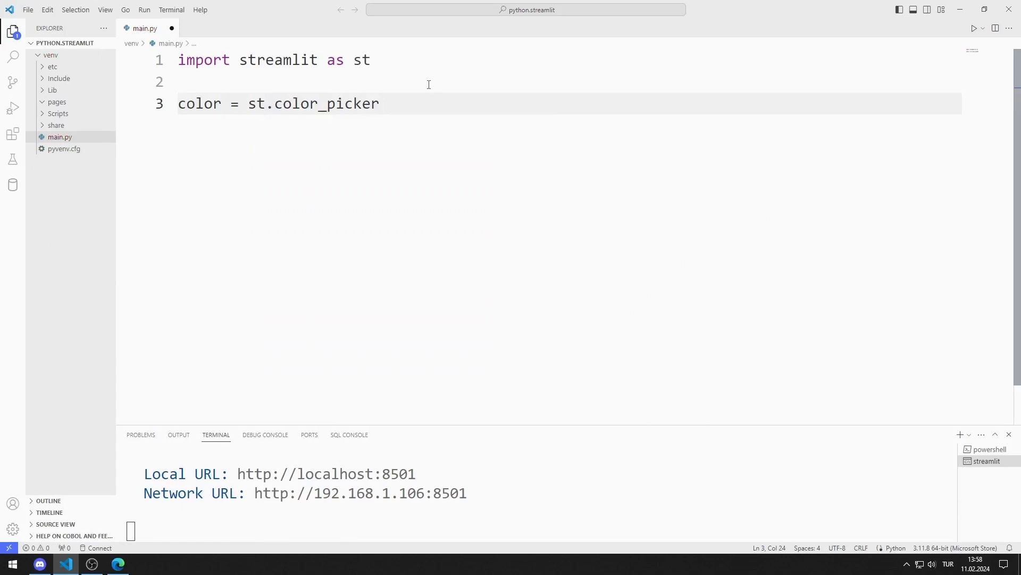
pyautogui.write("('Pick '")
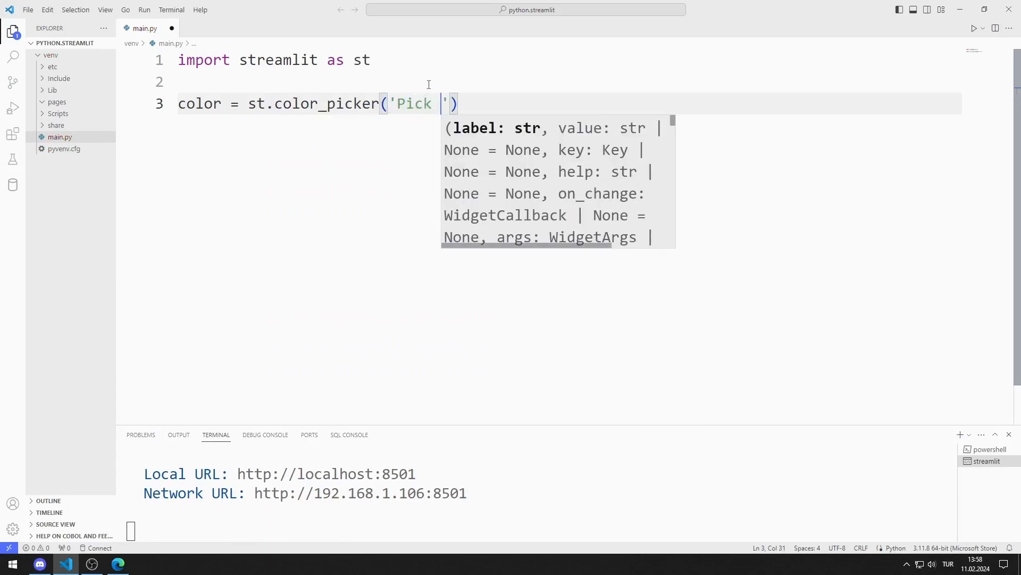
pyautogui.write('A Color')
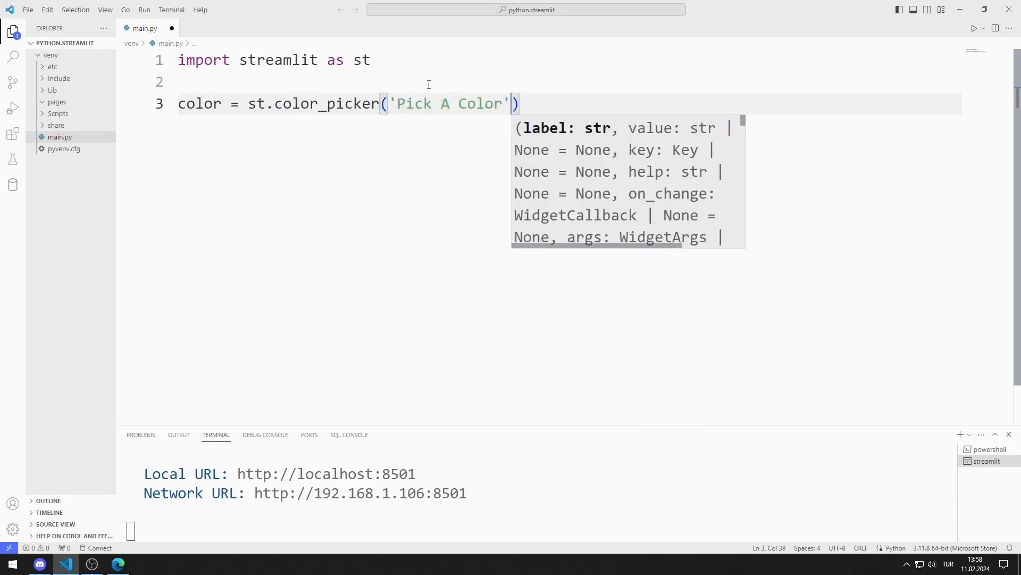
pyautogui.write(", '")
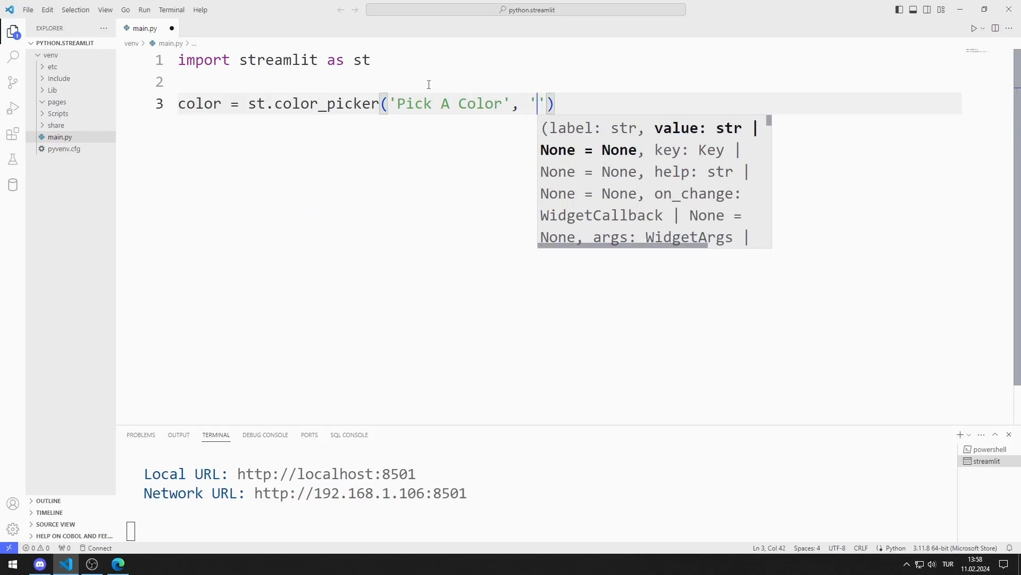
pyautogui.write('#000000')
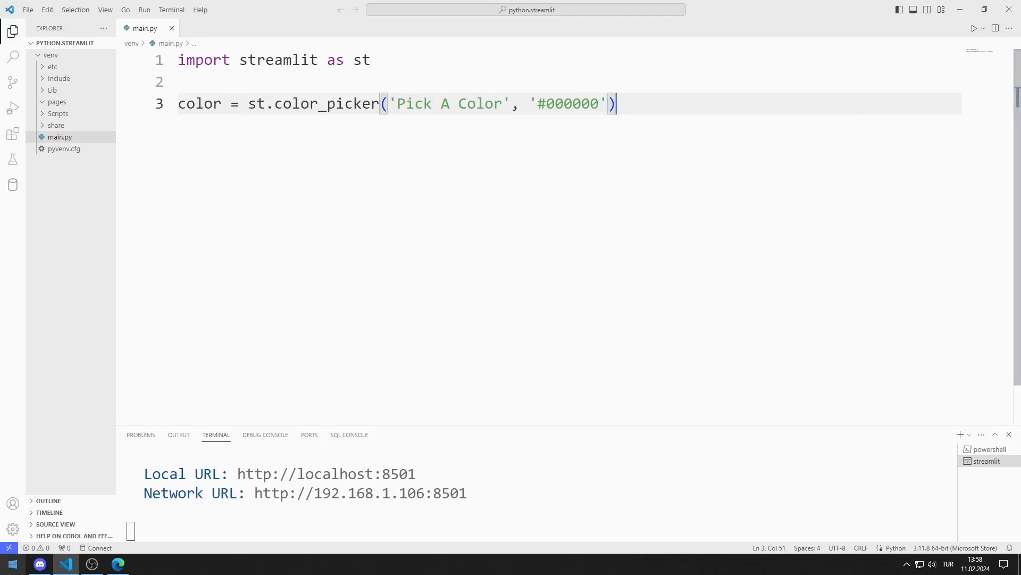
pyautogui.click(117, 563)
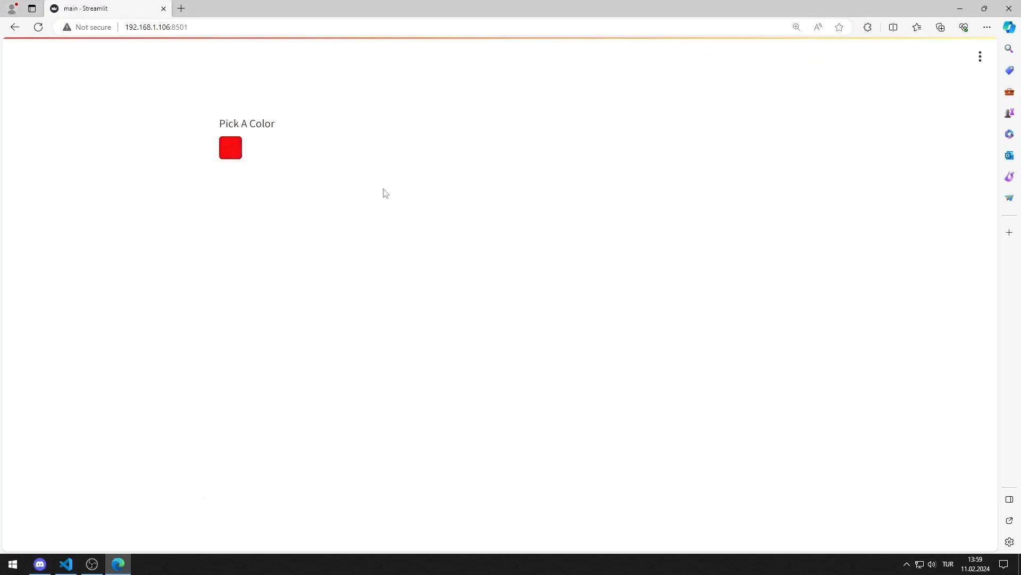
# - Pick a dark blue (#10148C) in the new widget, then return to the editor
pyautogui.click(230, 148)
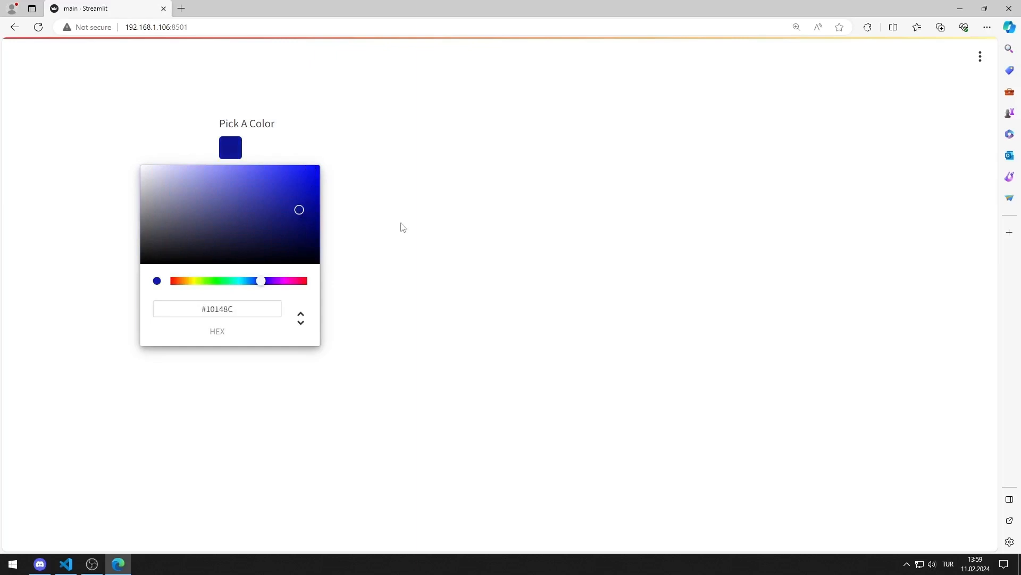
pyautogui.click(64, 564)
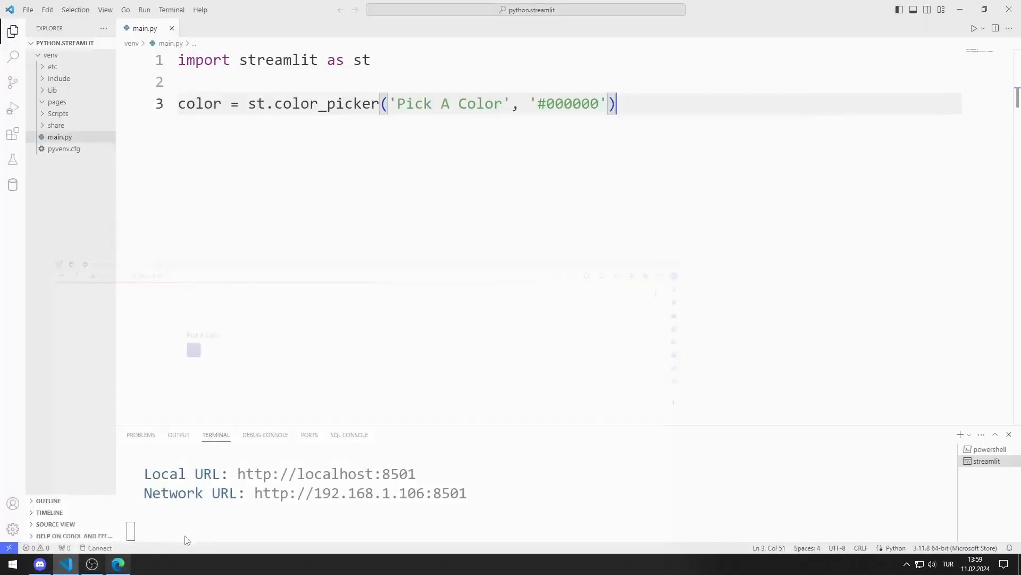
# - Write st.markdown with an f-string span styled color:{color} containing 'Welcome to Turtle Code!'
pyautogui.press('Enter')
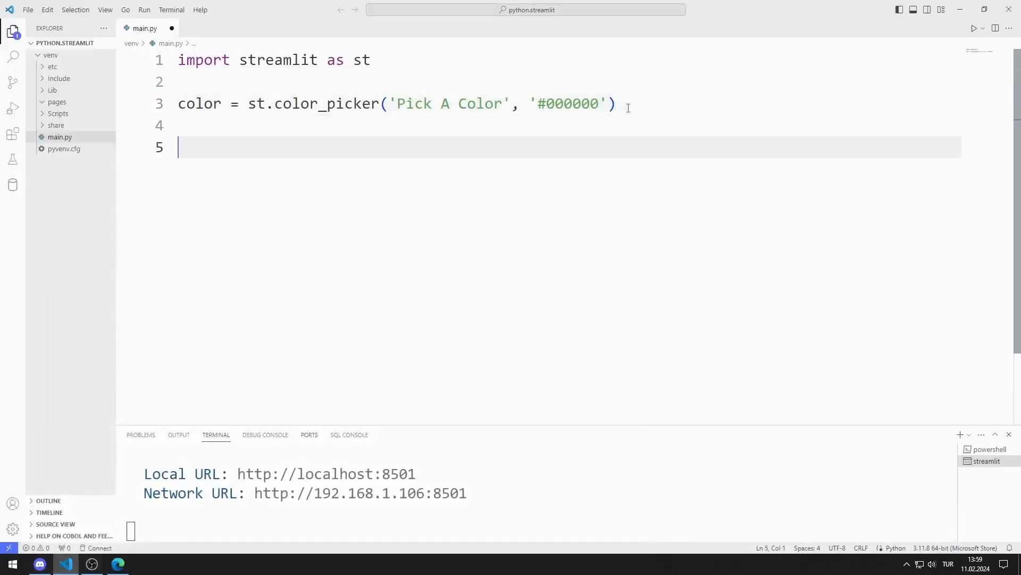
pyautogui.write('st.markdown')
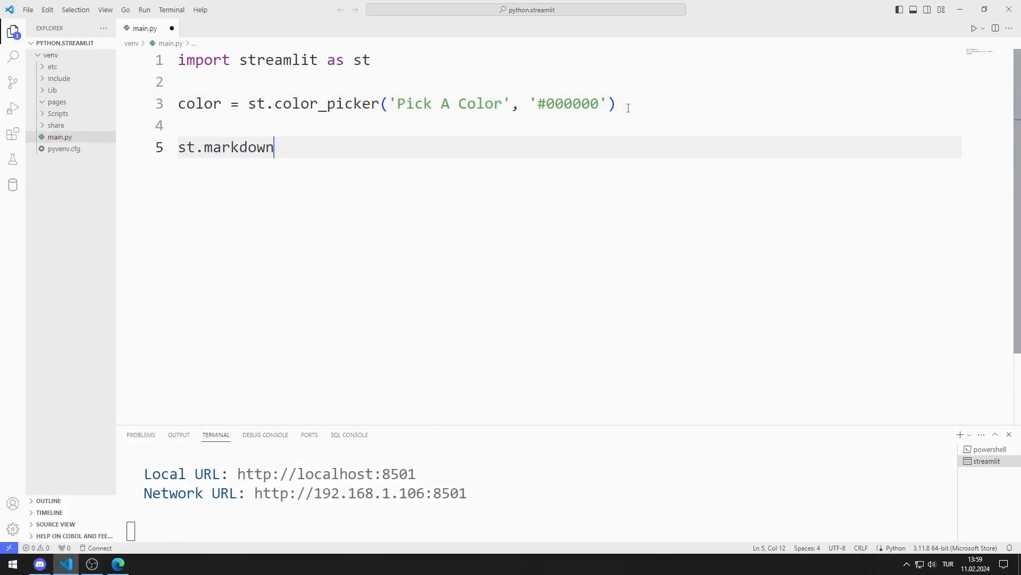
pyautogui.write('(f"<s')
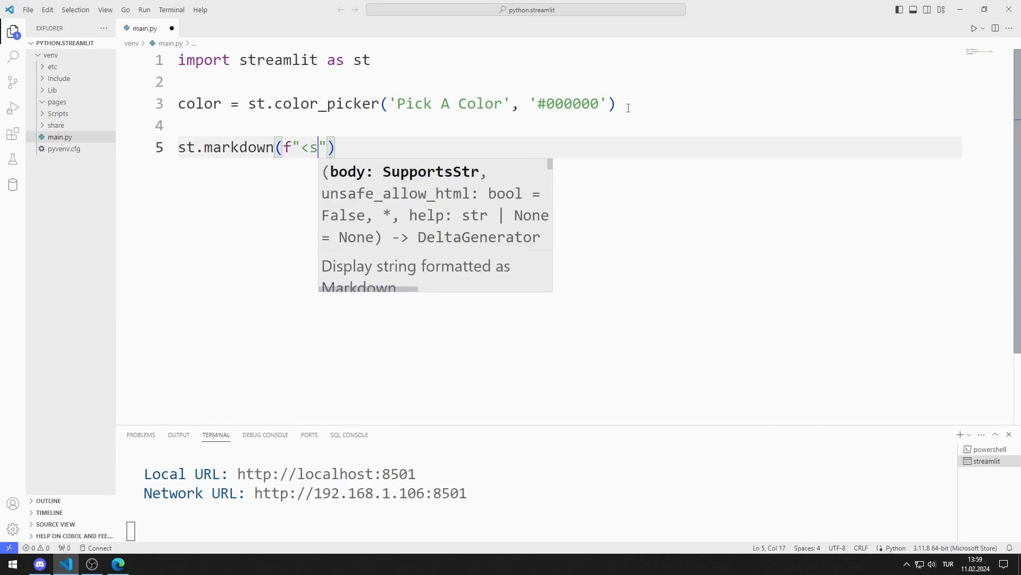
pyautogui.write('pan style=')
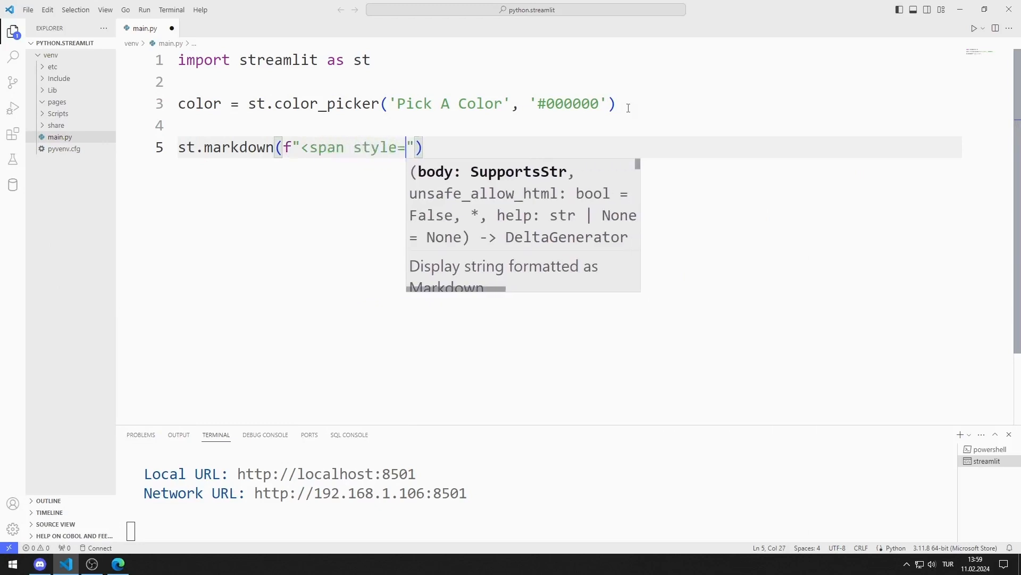
pyautogui.write("'color:")
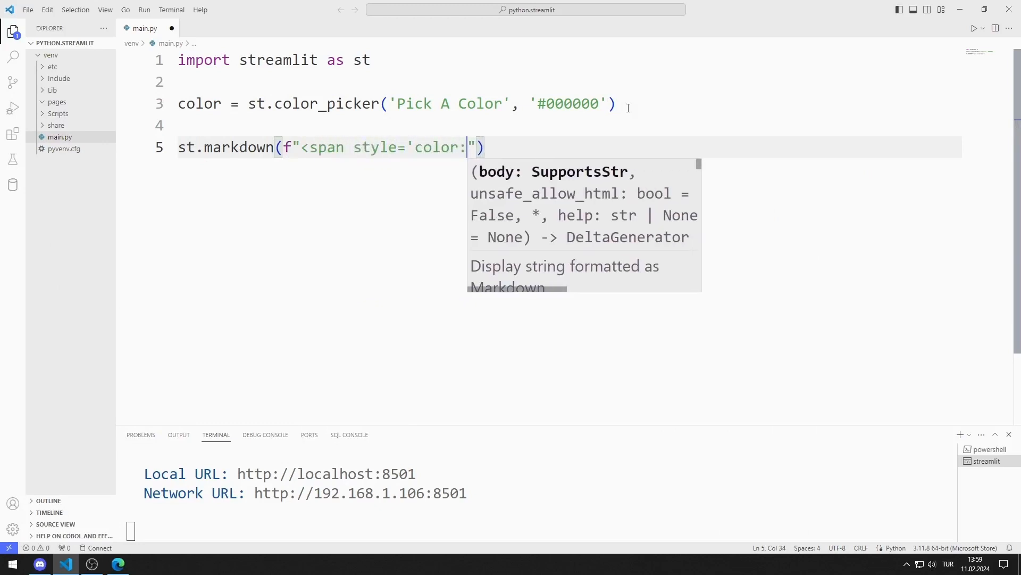
pyautogui.write('{color')
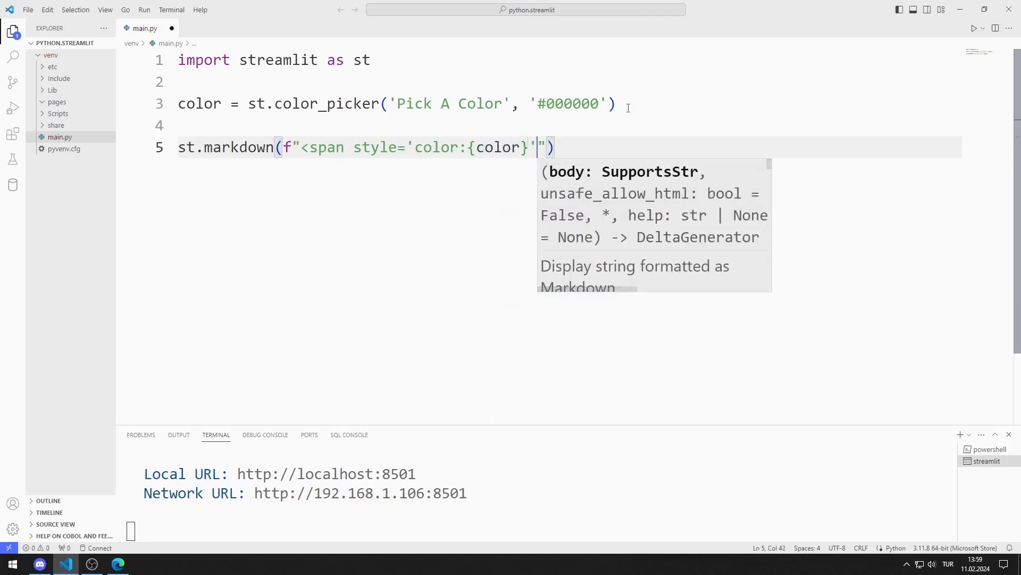
pyautogui.write('>')
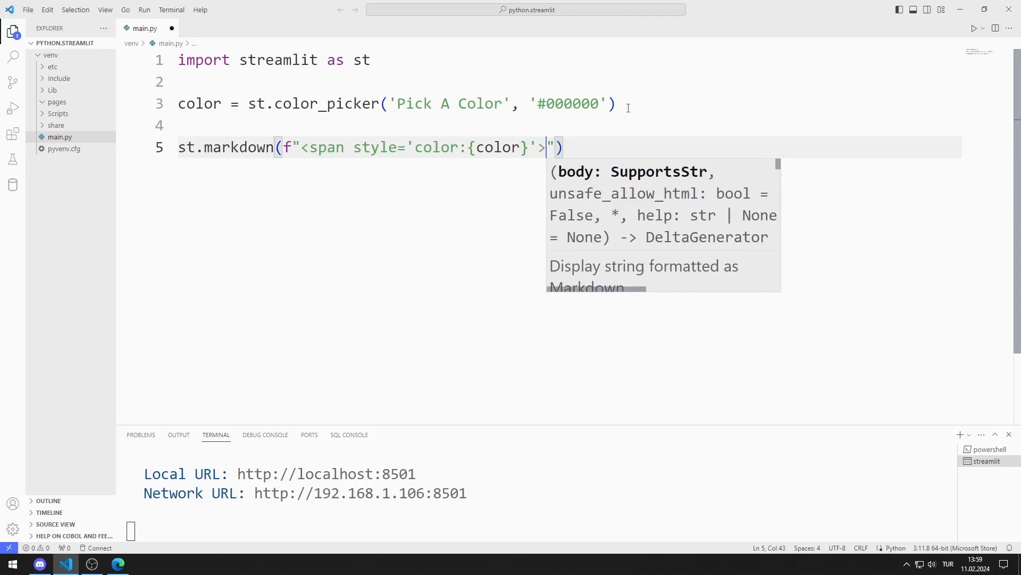
pyautogui.write('Welcome to Tur')
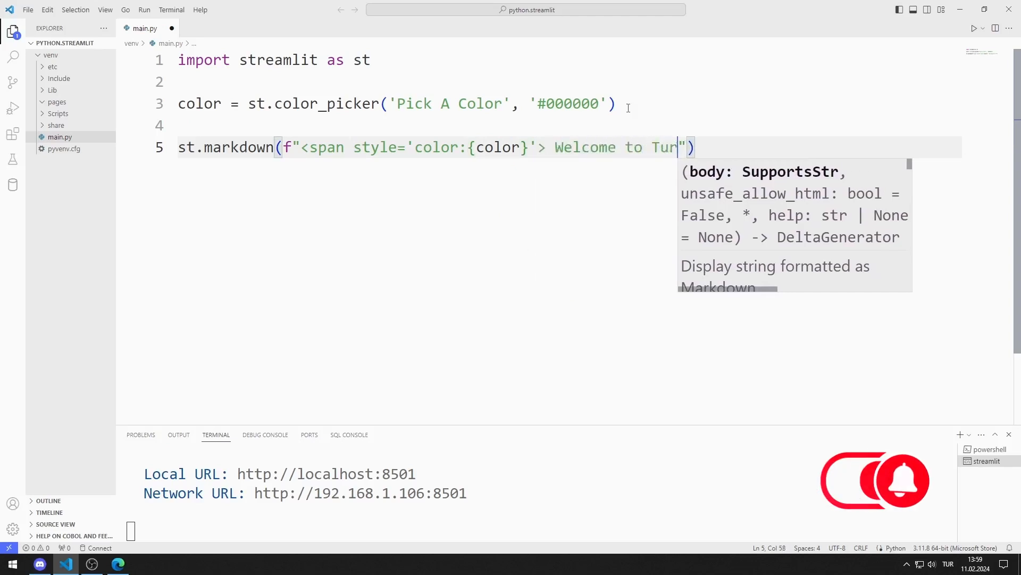
pyautogui.write('tle Code!')
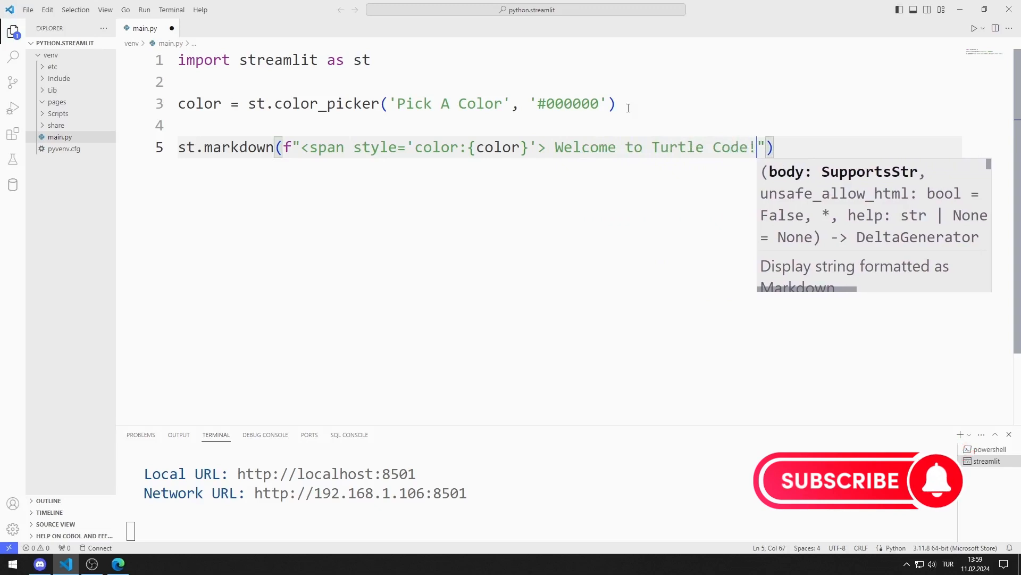
pyautogui.write('</span>')
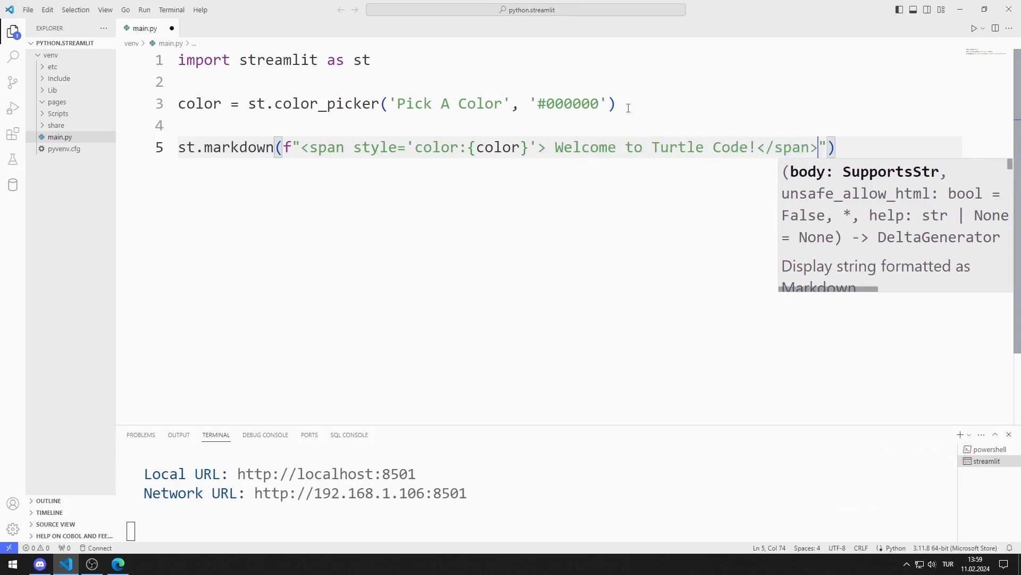
# - Add unsafe_allow_html=True on its own line and save the script
pyautogui.press('enter')
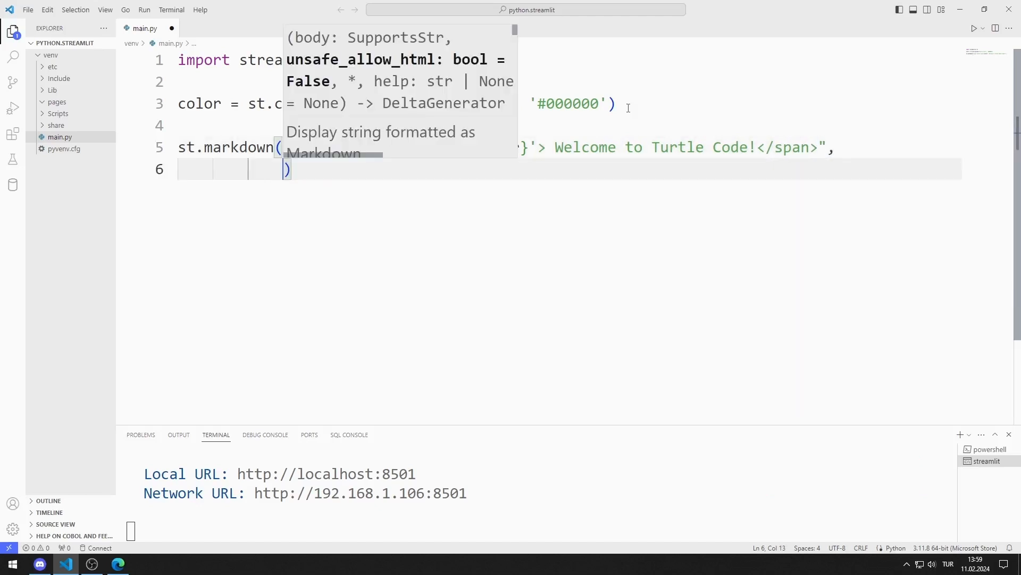
pyautogui.write('unsafe_allow_html=')
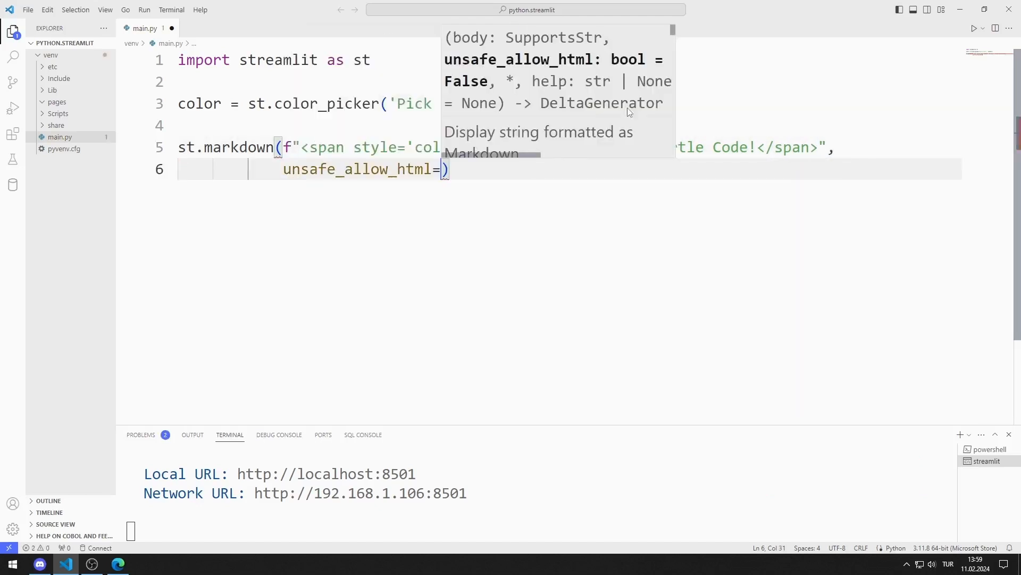
pyautogui.write('True')
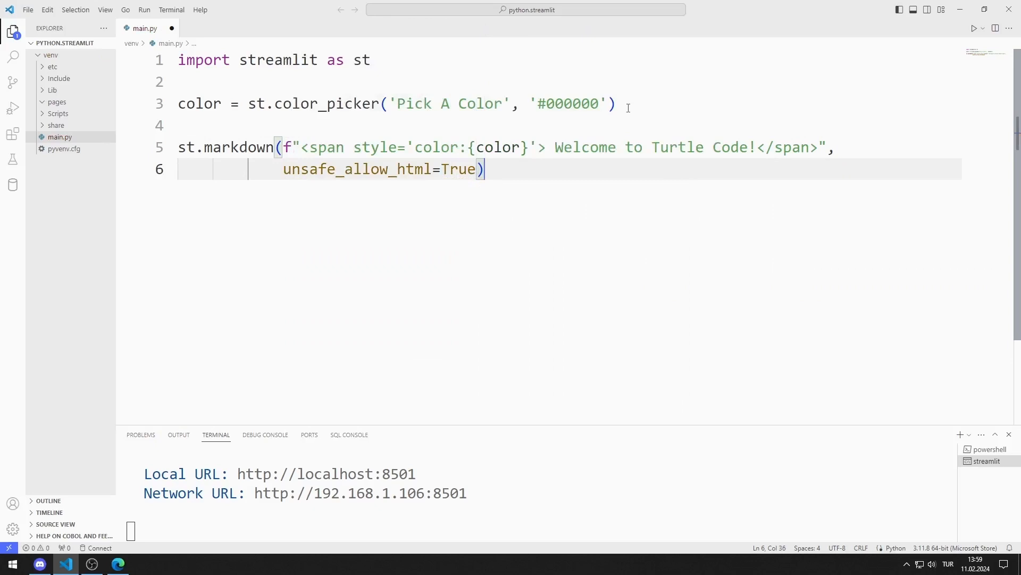
pyautogui.press('ctrl+s')
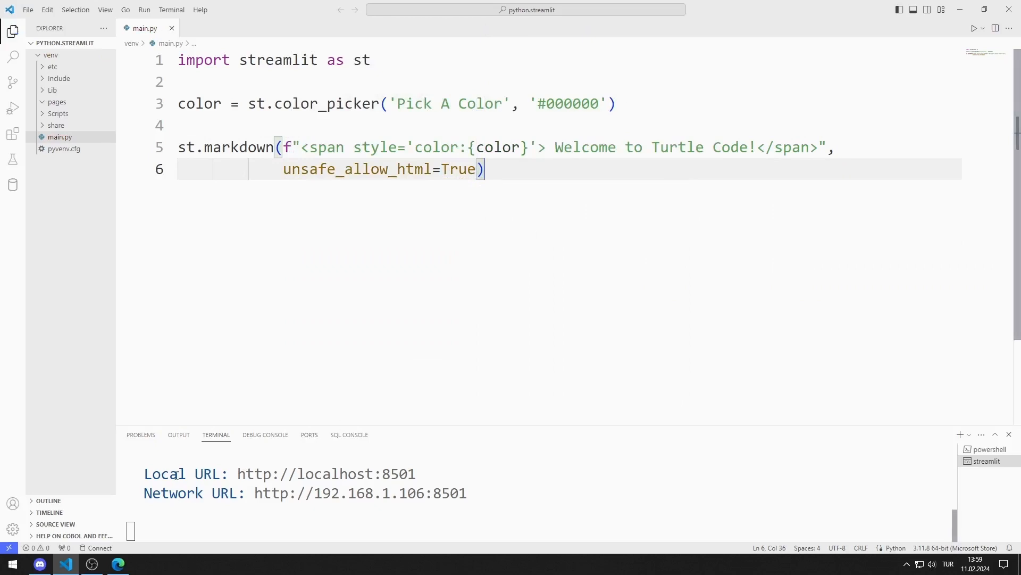
# - Rerun the app and recolour the welcome text red, blue, then green (#086D00), returning to the editor
pyautogui.click(118, 564)
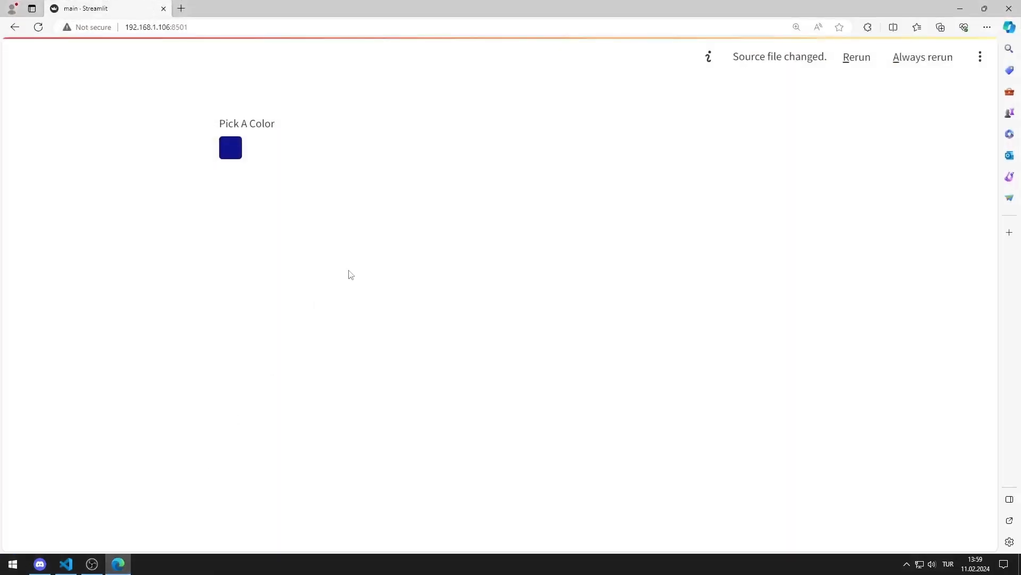
pyautogui.click(231, 147)
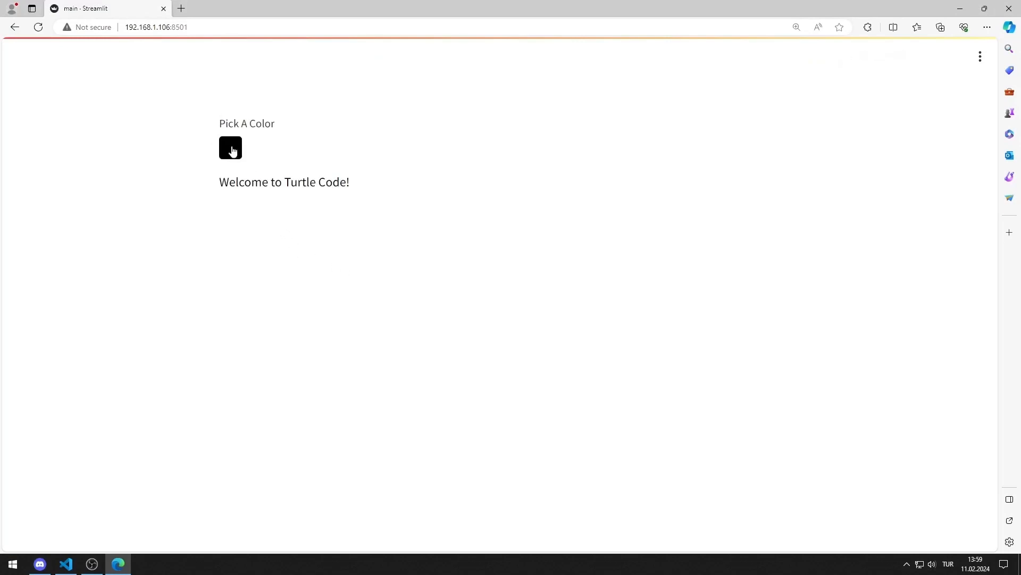
pyautogui.click(230, 148)
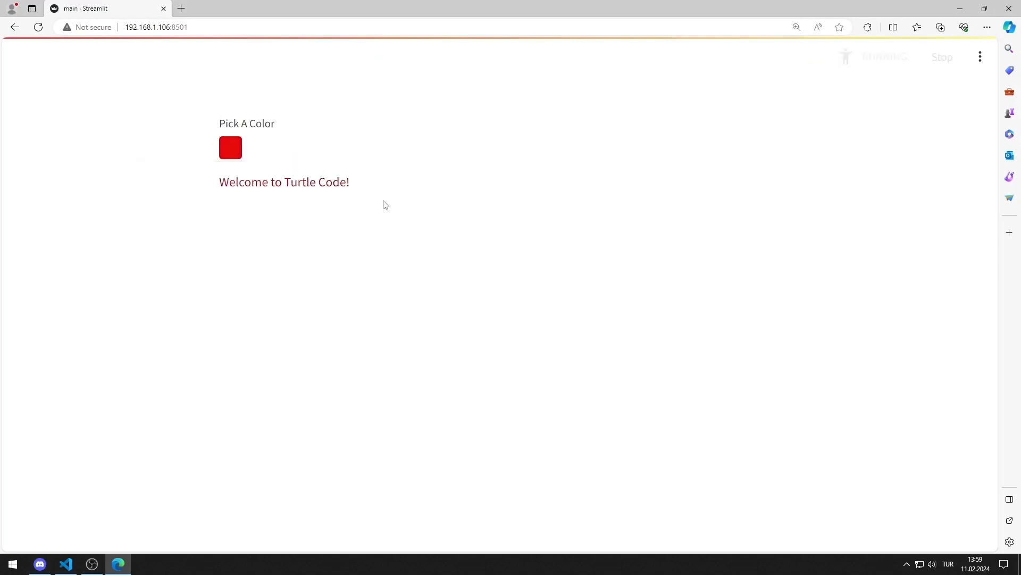
pyautogui.click(229, 148)
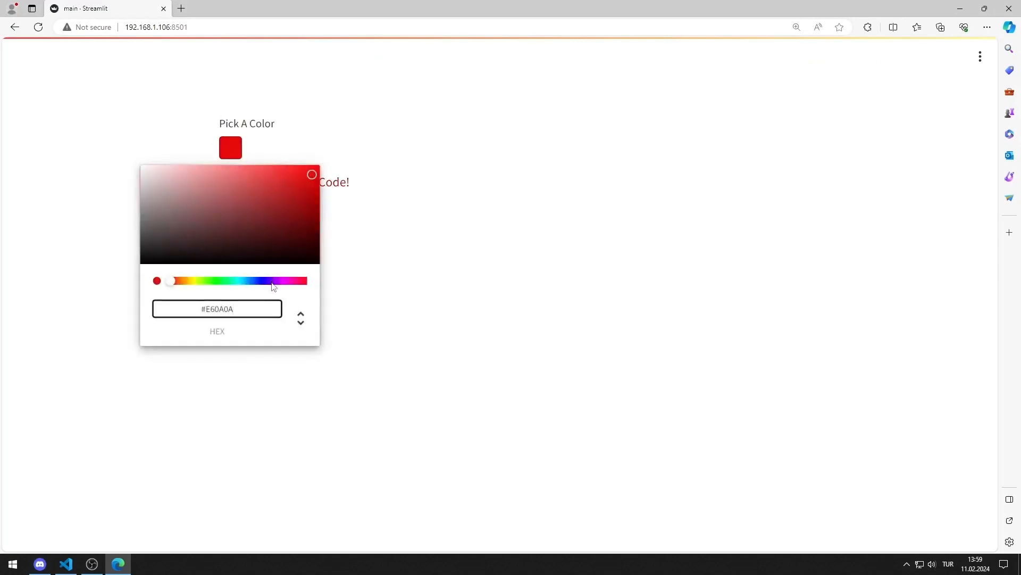
pyautogui.click(402, 224)
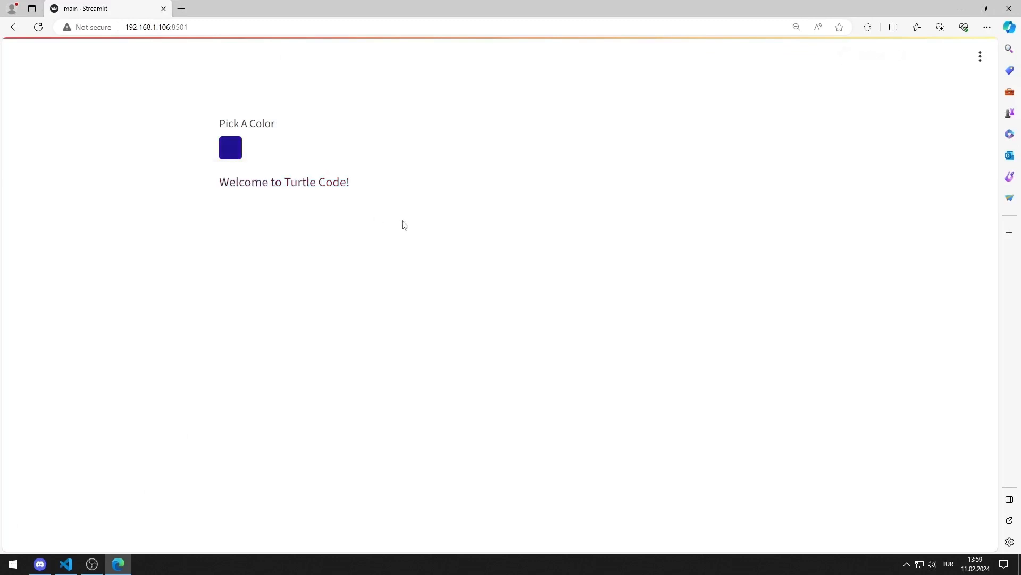
pyautogui.click(231, 147)
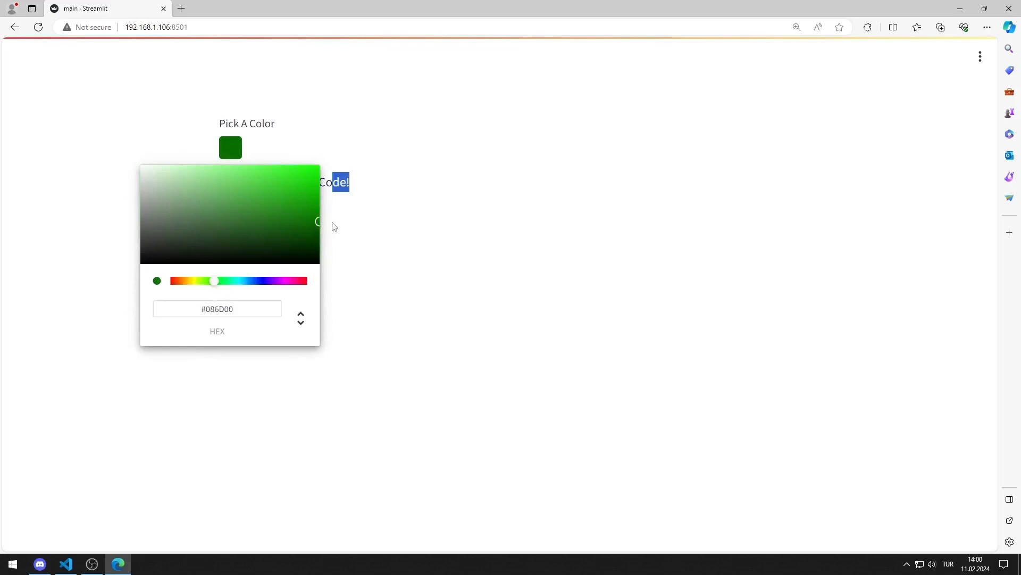
pyautogui.click(329, 237)
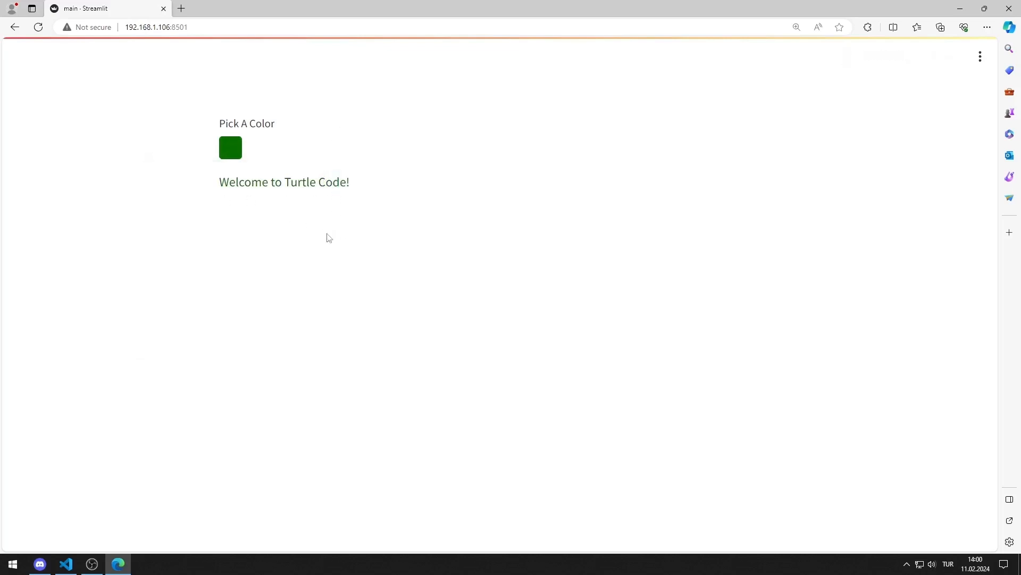
pyautogui.click(65, 564)
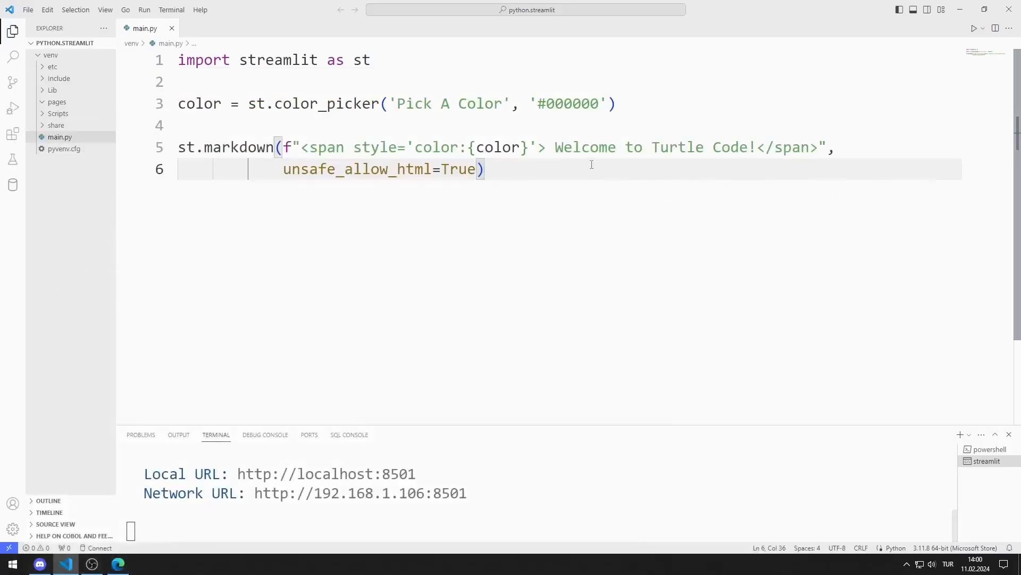
# - Write st.write('The current color is', color) on line 8
pyautogui.write('s')
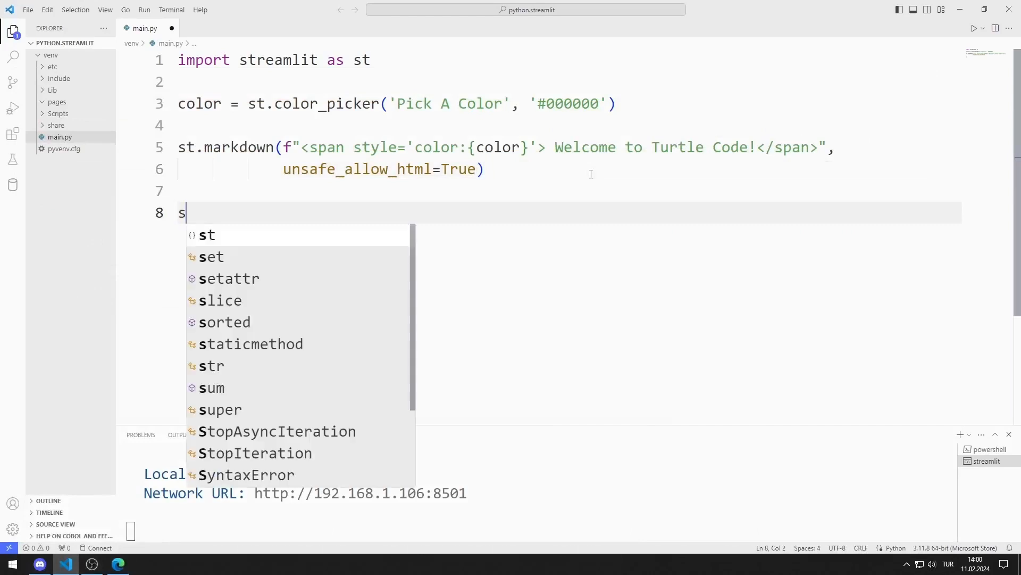
pyautogui.write('t.write')
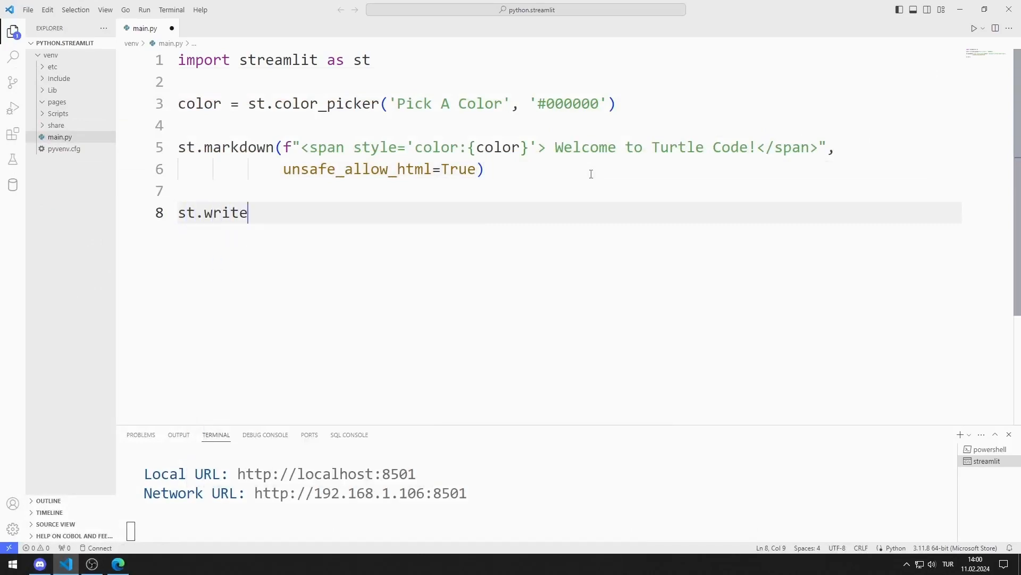
pyautogui.write("('')")
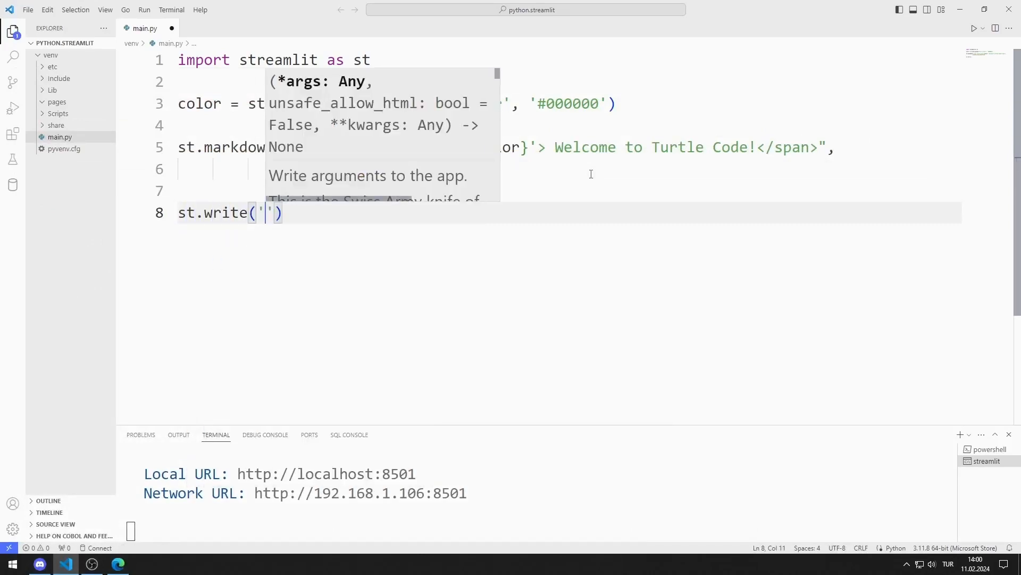
pyautogui.write('The current color ,')
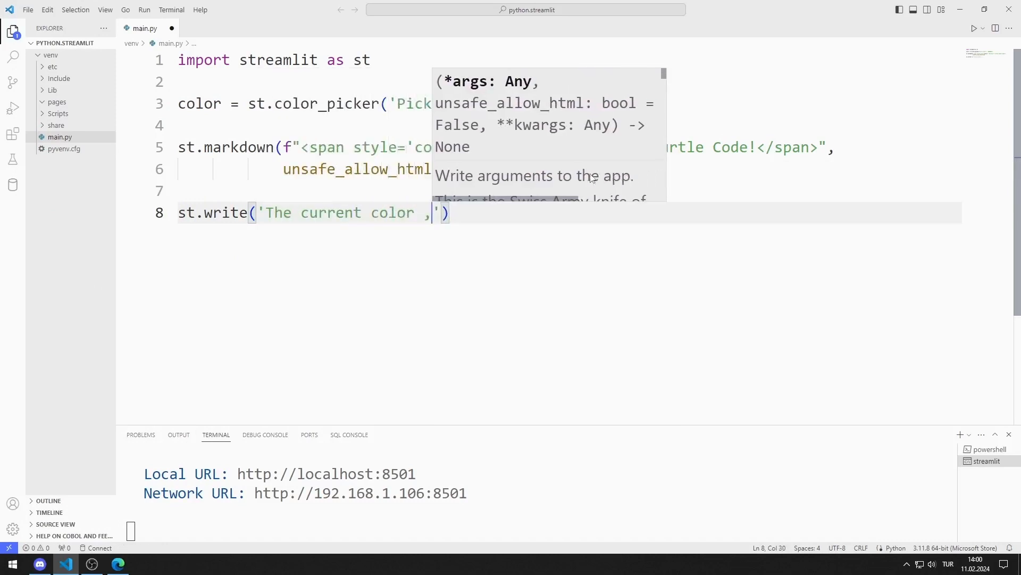
pyautogui.write("is',col")
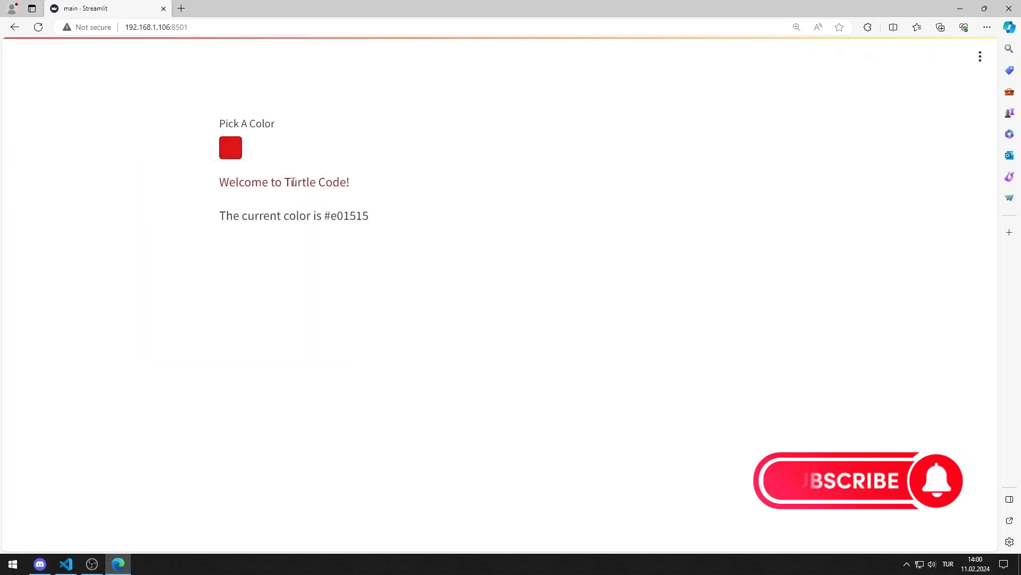
# - Pick blue, then magenta, so the page reads 'The current color is #ec0ec1'
pyautogui.click(229, 148)
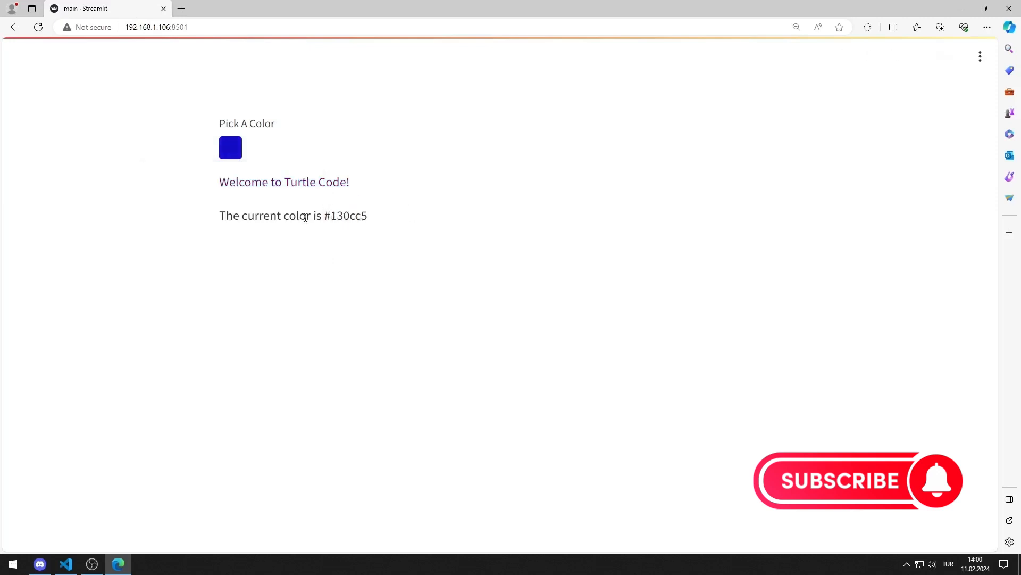
pyautogui.click(231, 147)
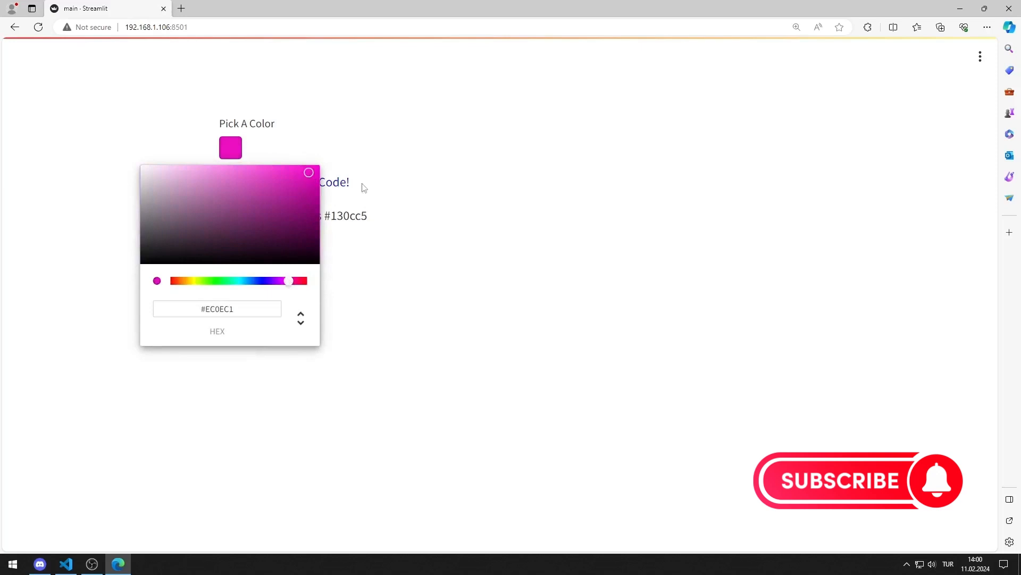
pyautogui.click(387, 231)
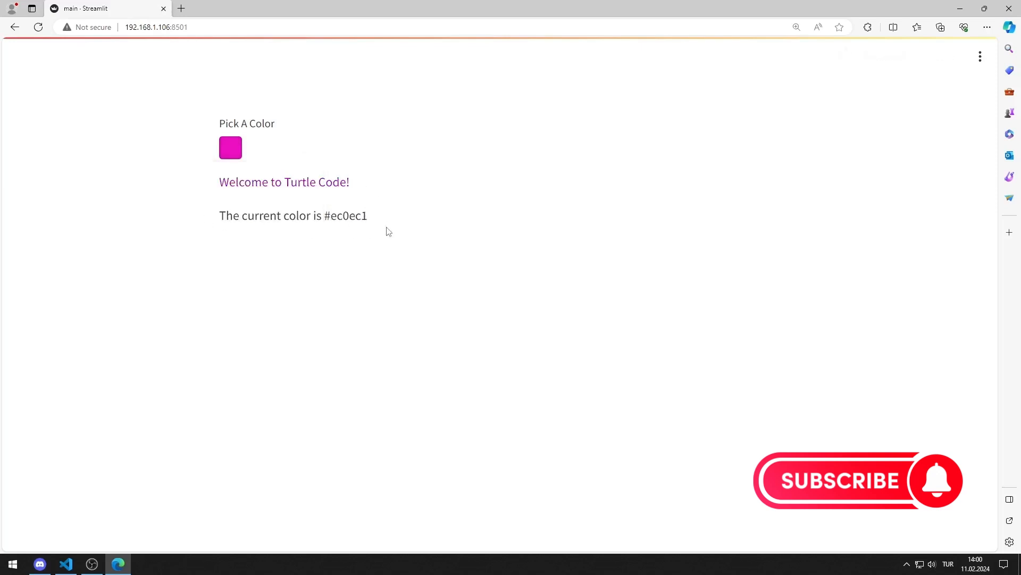